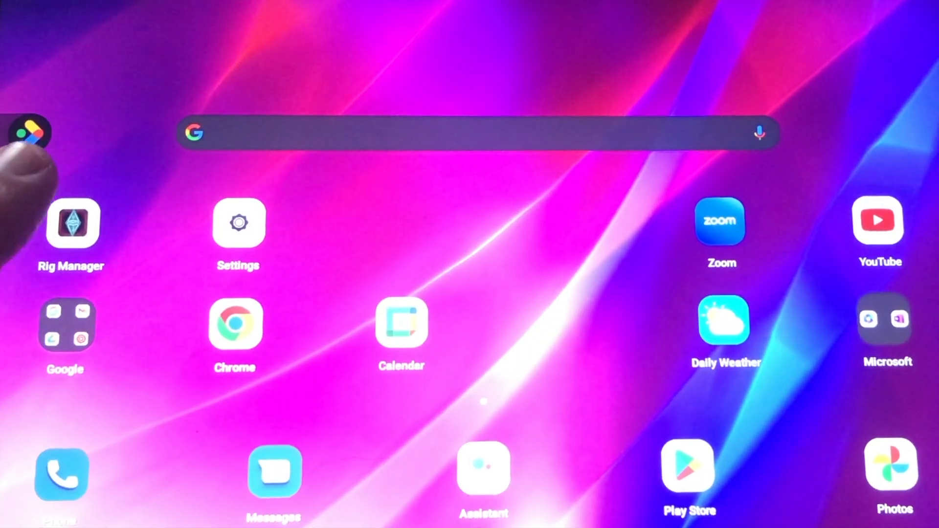
Step: Launch Rig Manager from the home screen, landing on the Amplifier block
left_click(71, 224)
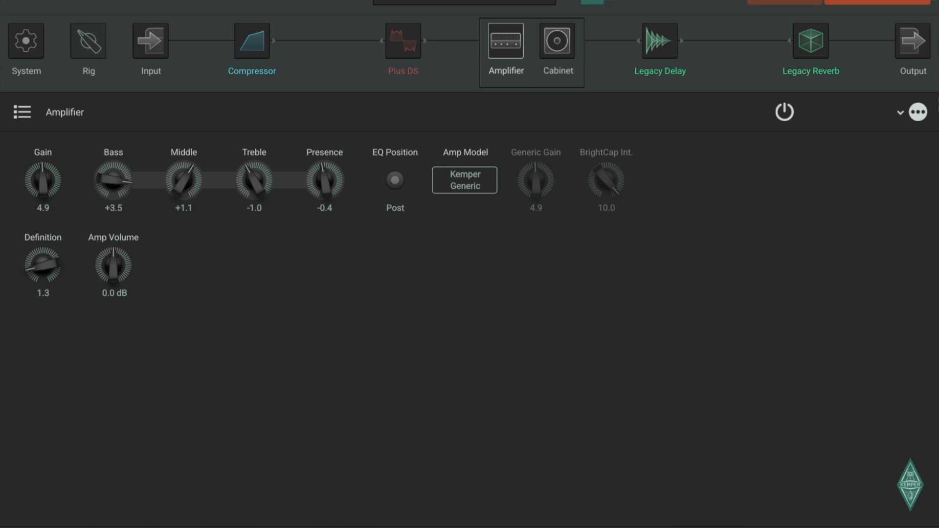
Step: Review the System block, toggling tuner Mute off and back on
left_click(25, 39)
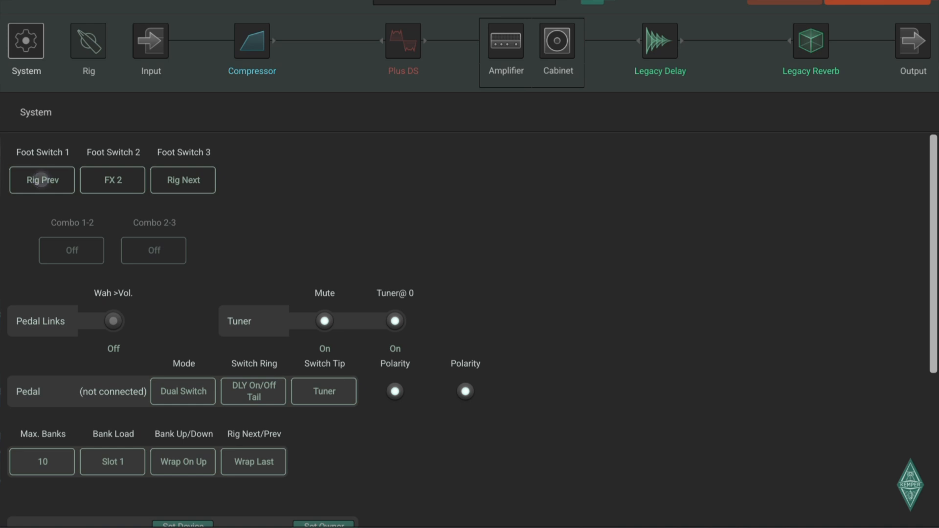
left_click(41, 180)
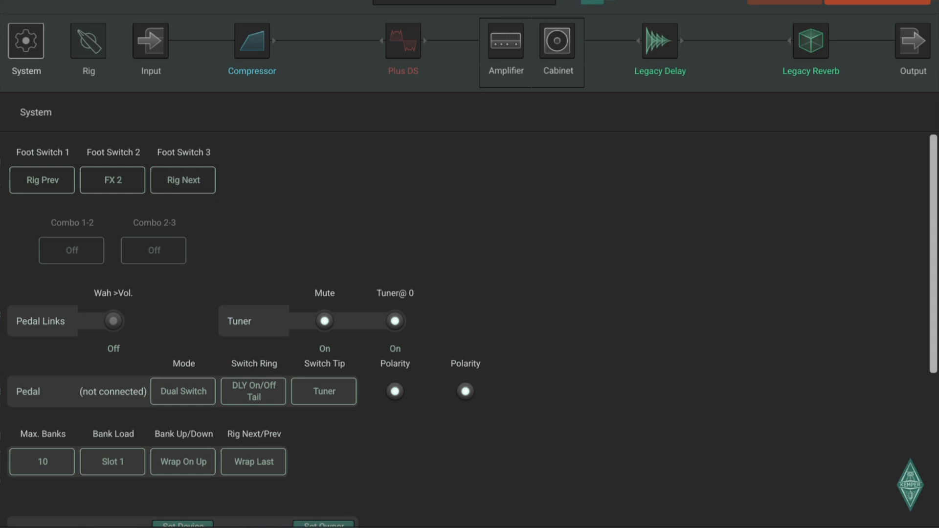
left_click(324, 320)
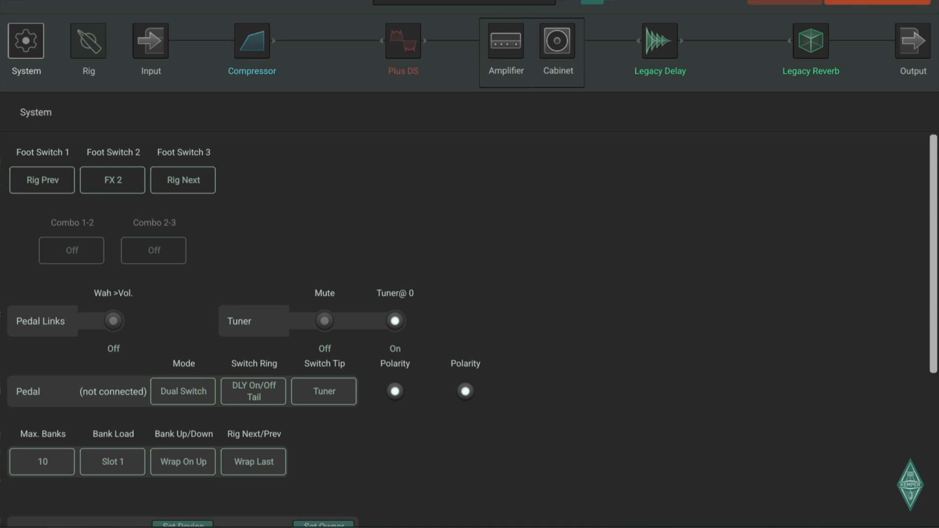
left_click(324, 321)
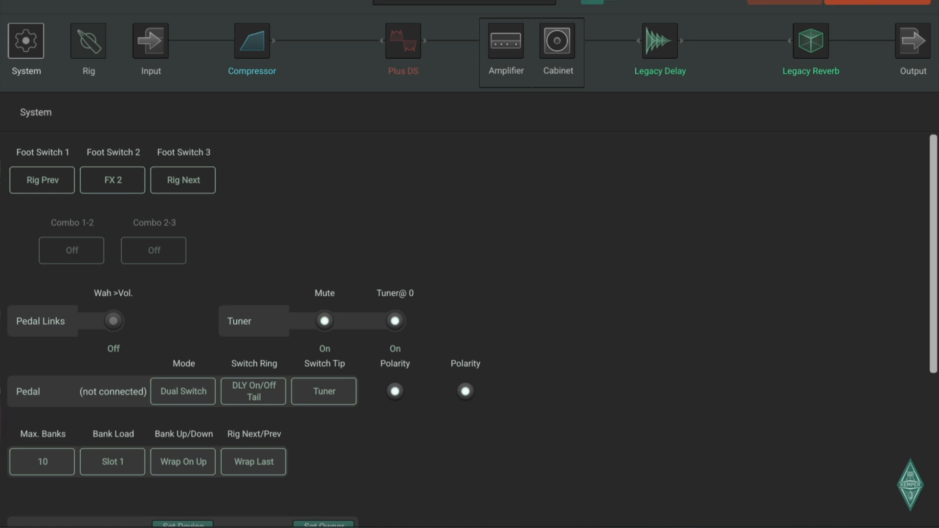
Step: Check the pedal Mode (Dual Switch) and Switch Tip (Tuner) choices unchanged, then move to the Rig block
left_click(183, 391)
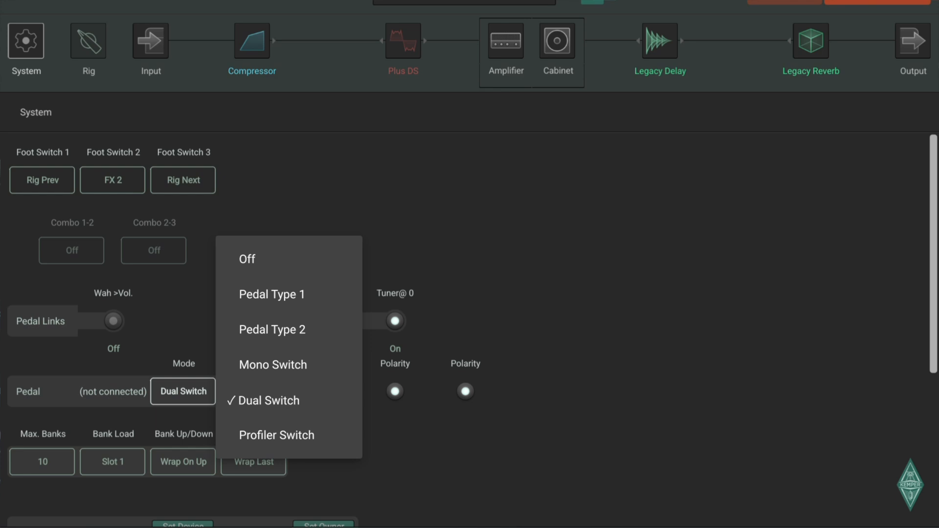
left_click(264, 400)
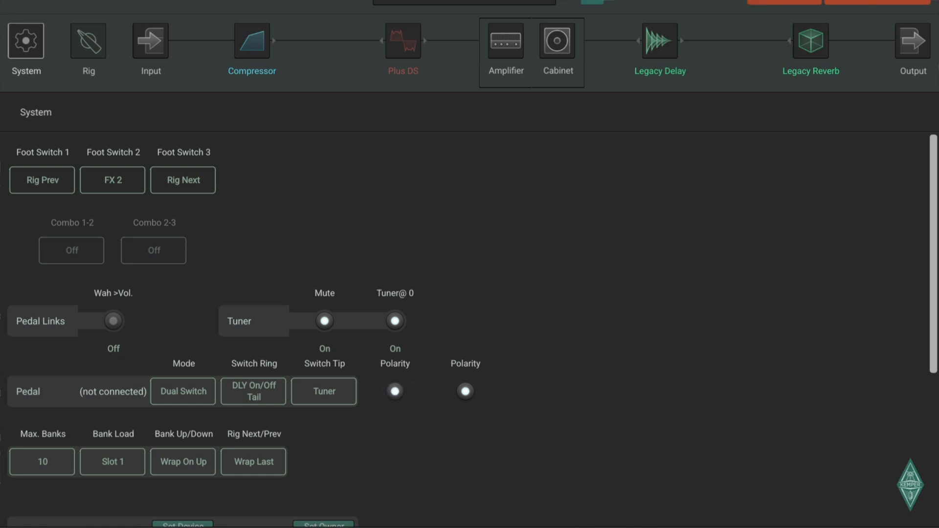
left_click(465, 392)
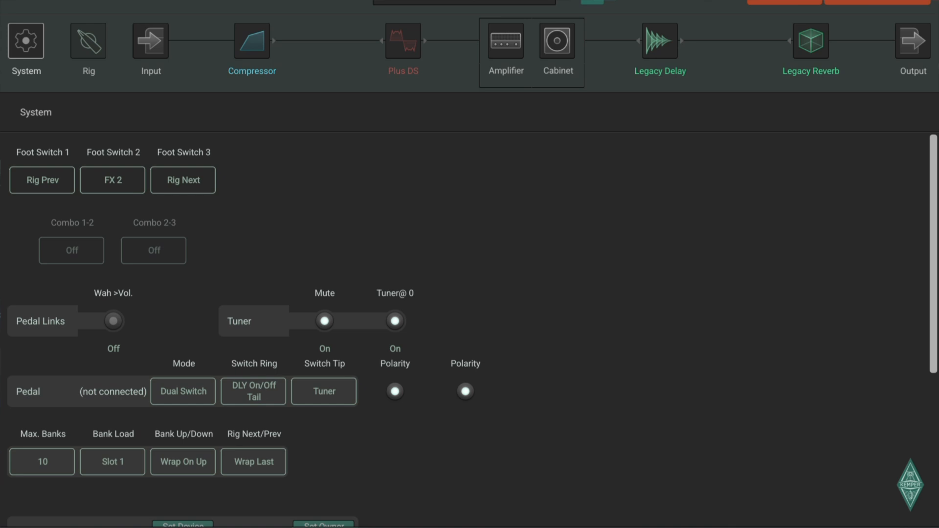
left_click(252, 391)
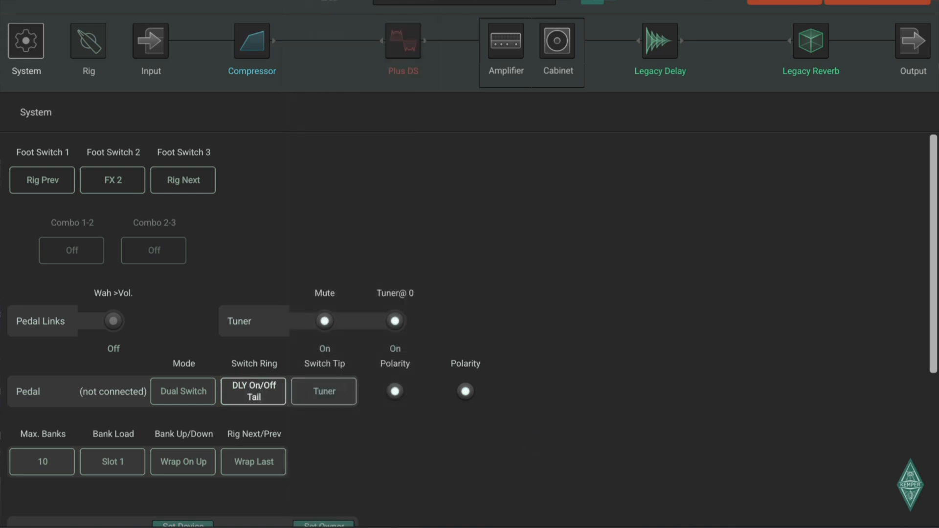
left_click(324, 391)
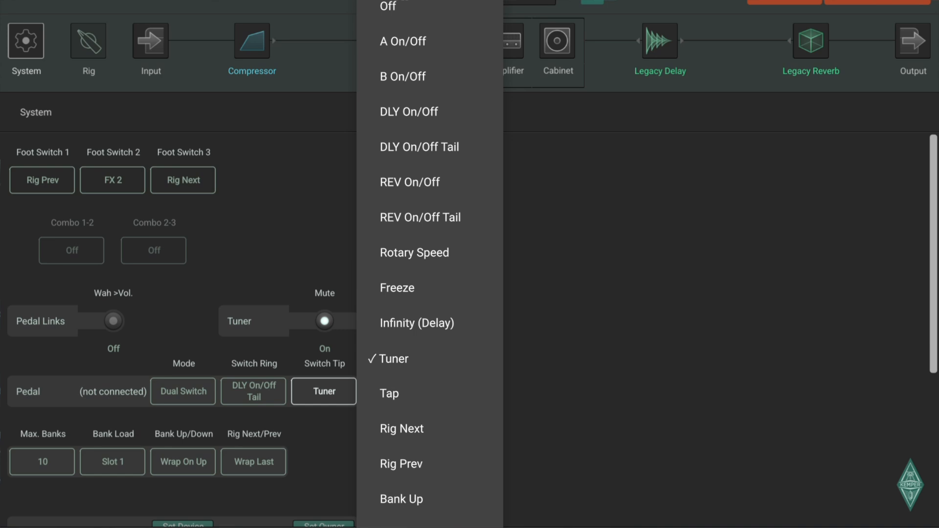
left_click(393, 359)
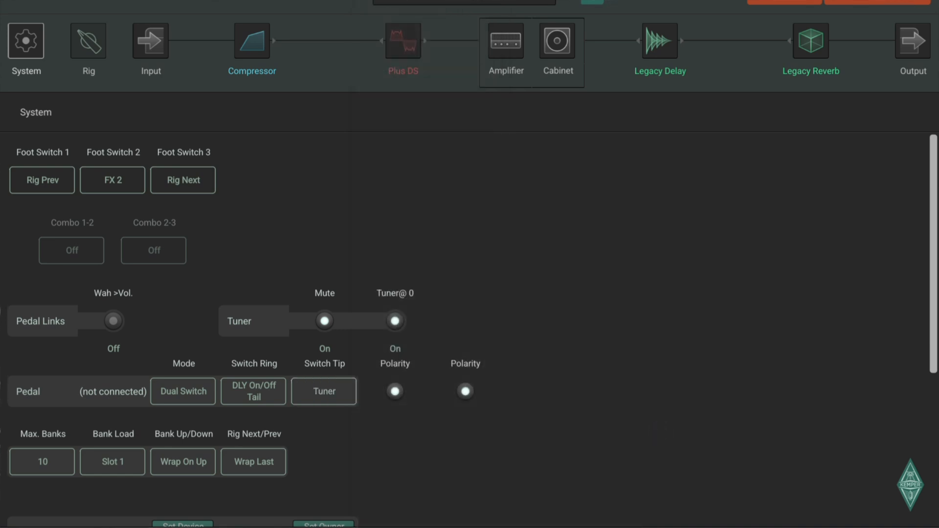
left_click(87, 49)
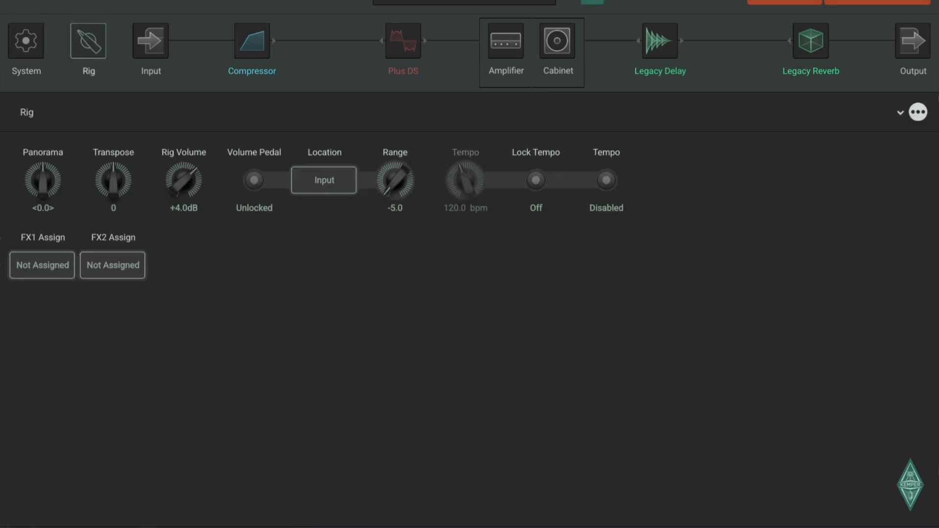
Step: Set rig Panorama near centre at -0.1 and lower Rig Volume to about +0.6 dB
left_click_drag(43, 180, 18, 175)
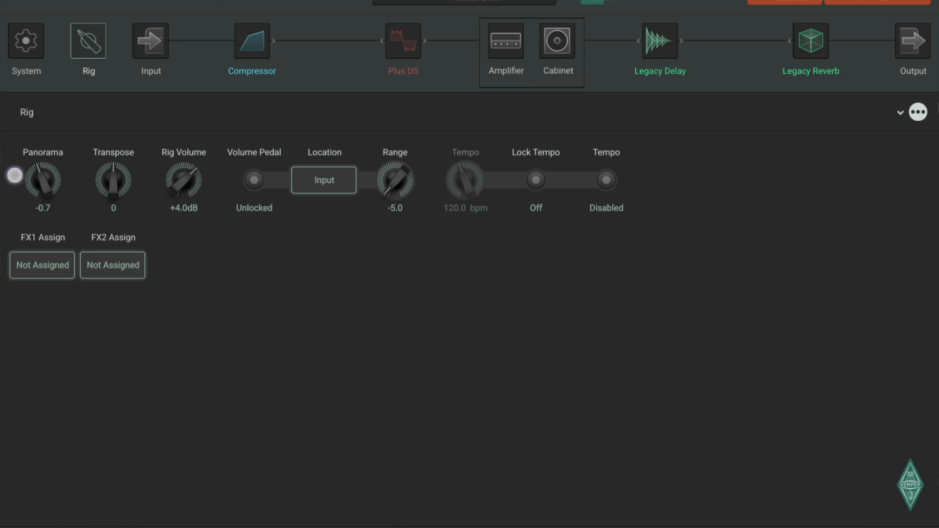
left_click_drag(43, 180, 43, 167)
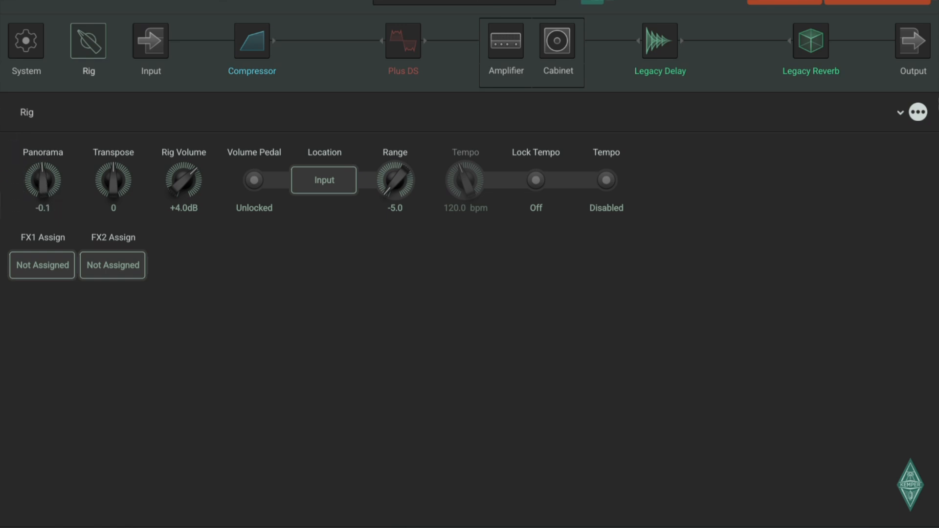
left_click_drag(113, 180, 96, 203)
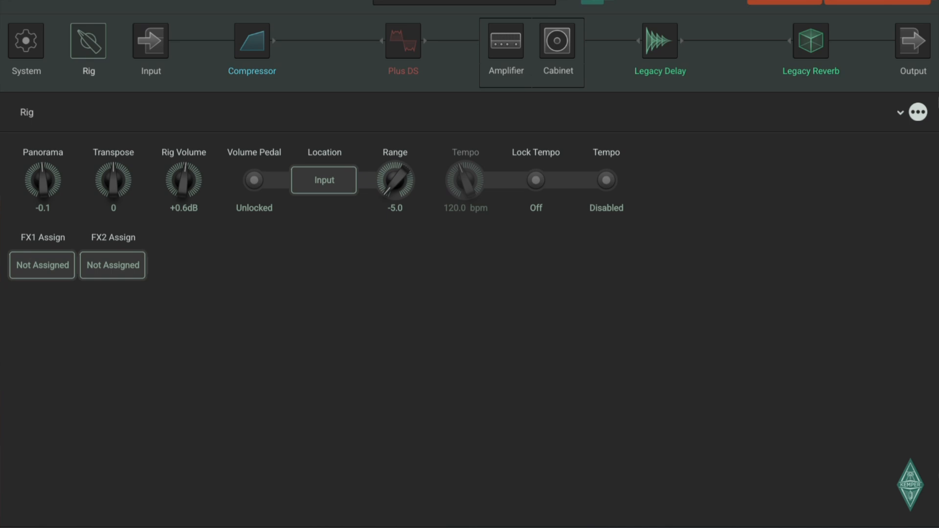
Step: Toggle the volume pedal lock, then move on to the Input block settings
left_click(253, 180)
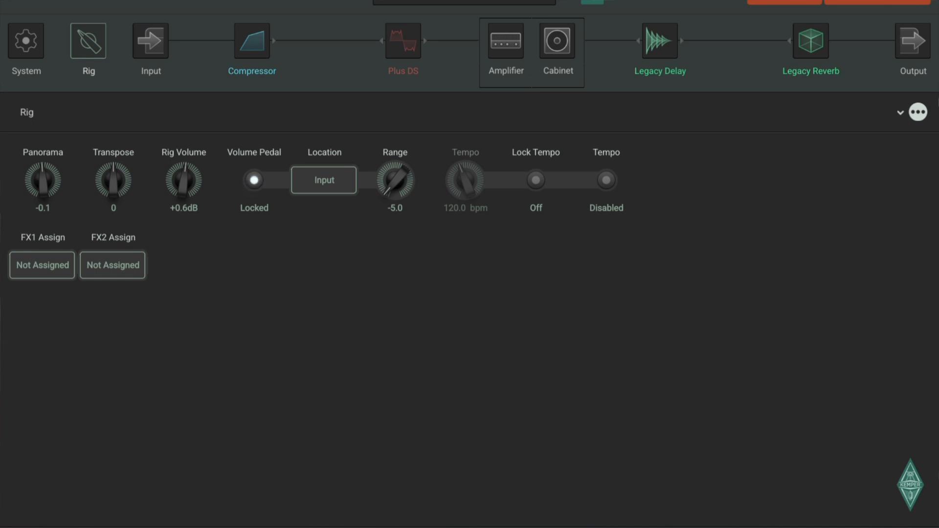
left_click(254, 180)
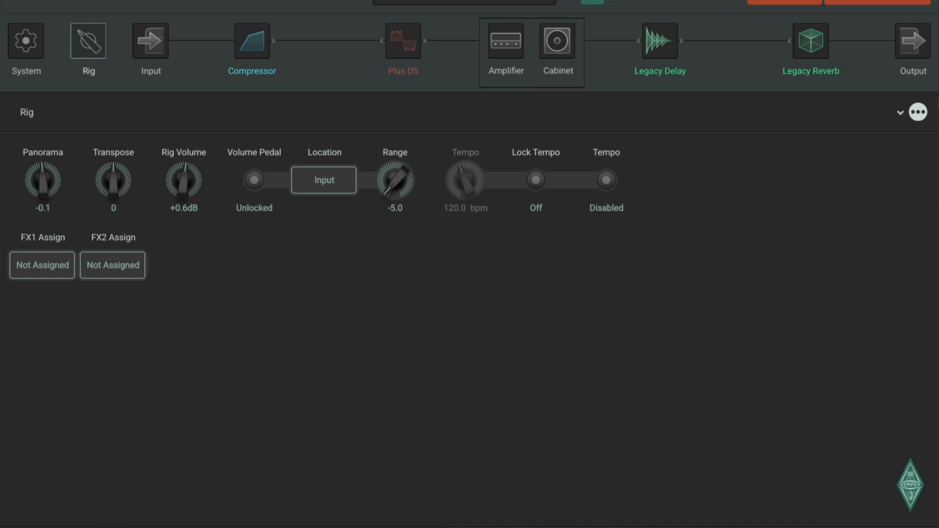
left_click(150, 41)
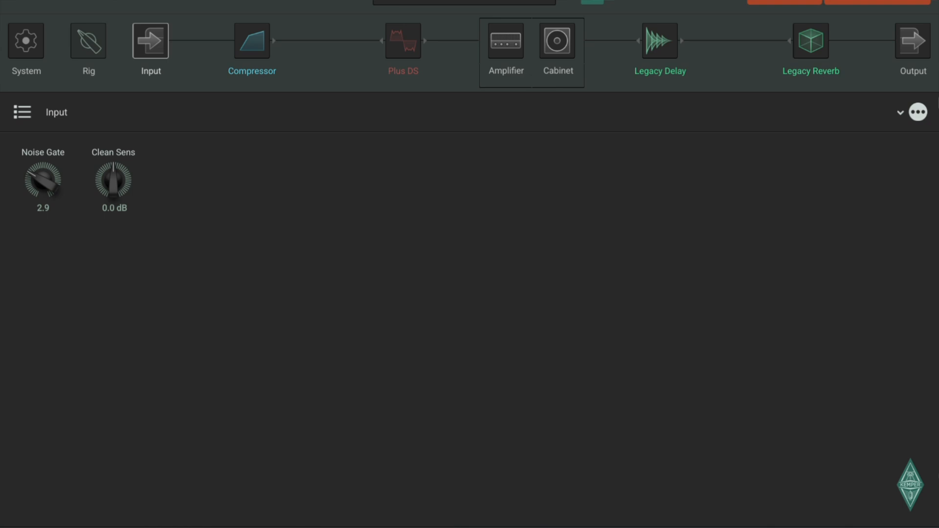
Step: Raise the Input noise gate to 4.2 and move to the Compressor block
left_click_drag(42, 181, 24, 198)
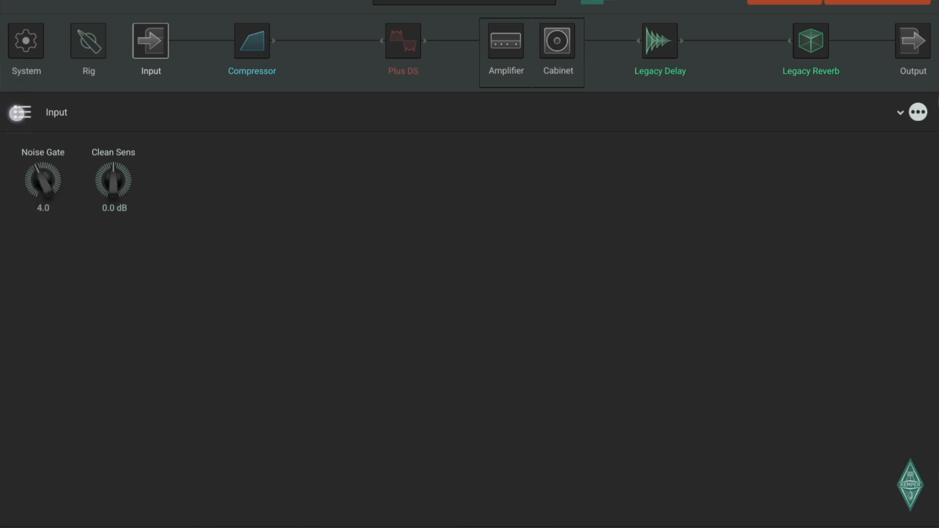
left_click_drag(43, 180, 43, 170)
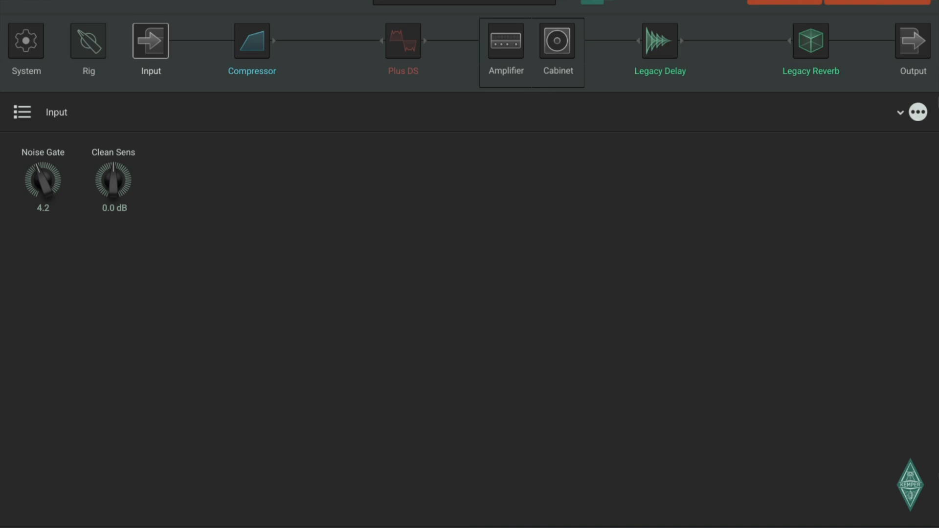
left_click(251, 41)
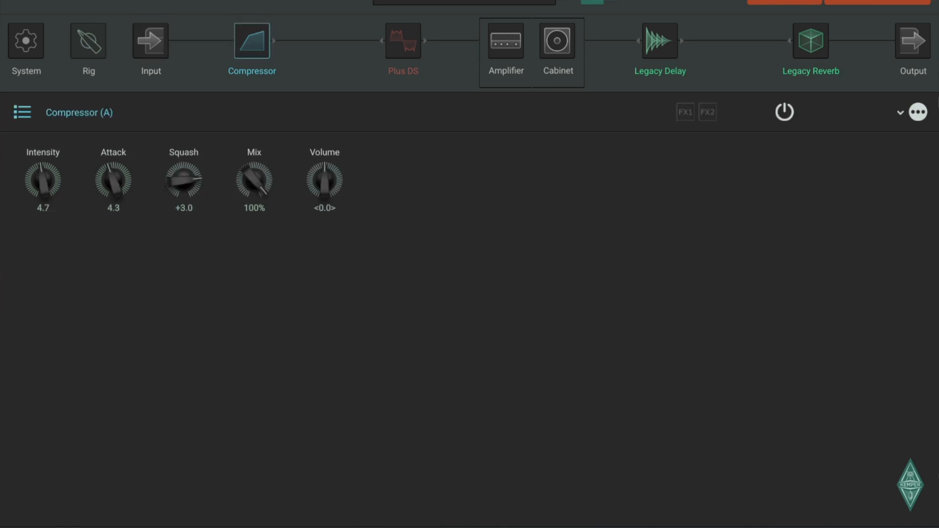
Step: View the disabled Plus DS slot's effect type list unchanged, then move to the Amplifier block
left_click(252, 42)
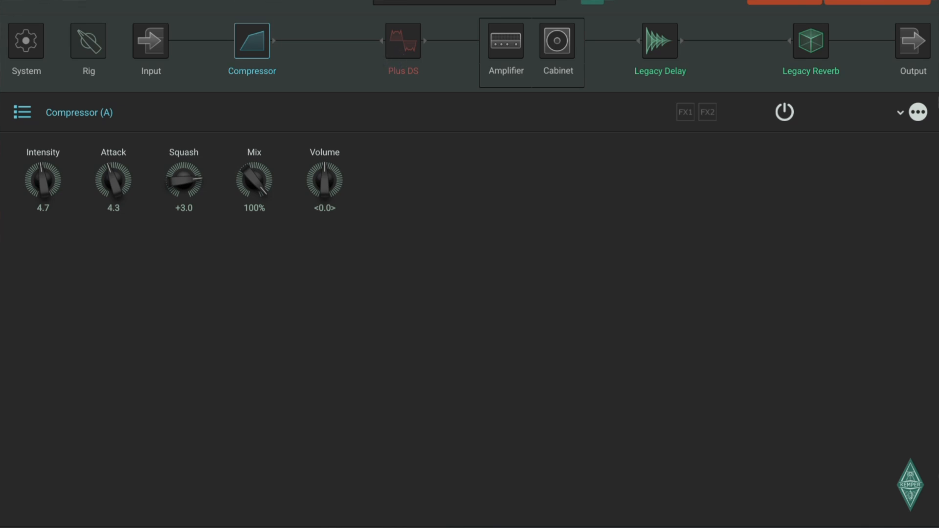
left_click(402, 40)
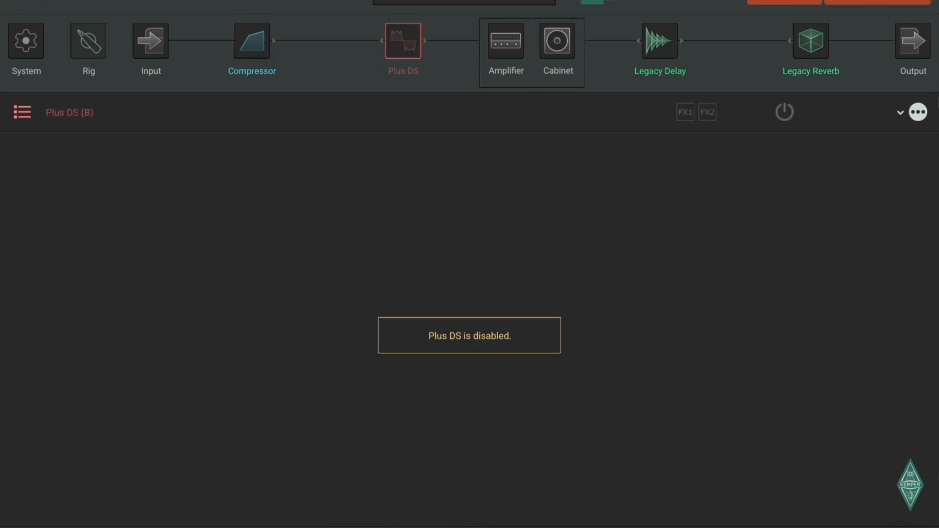
left_click(22, 111)
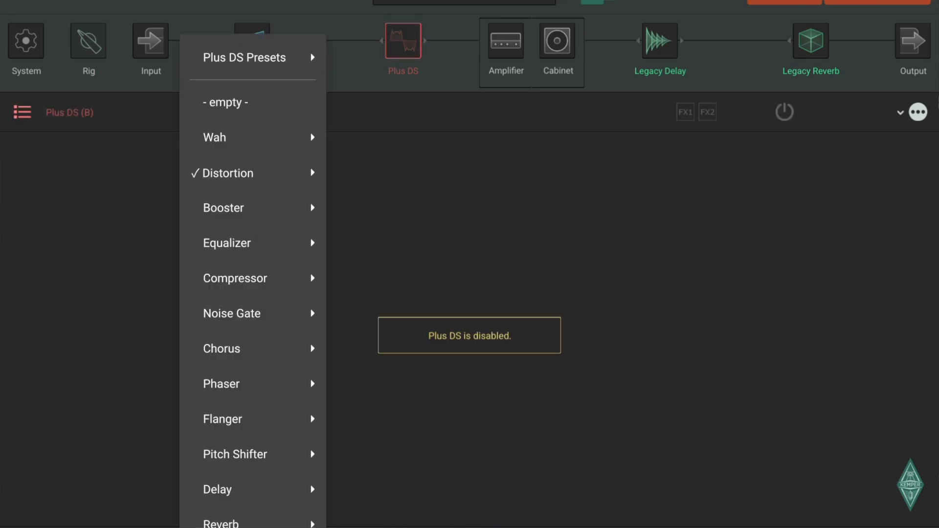
left_click(233, 278)
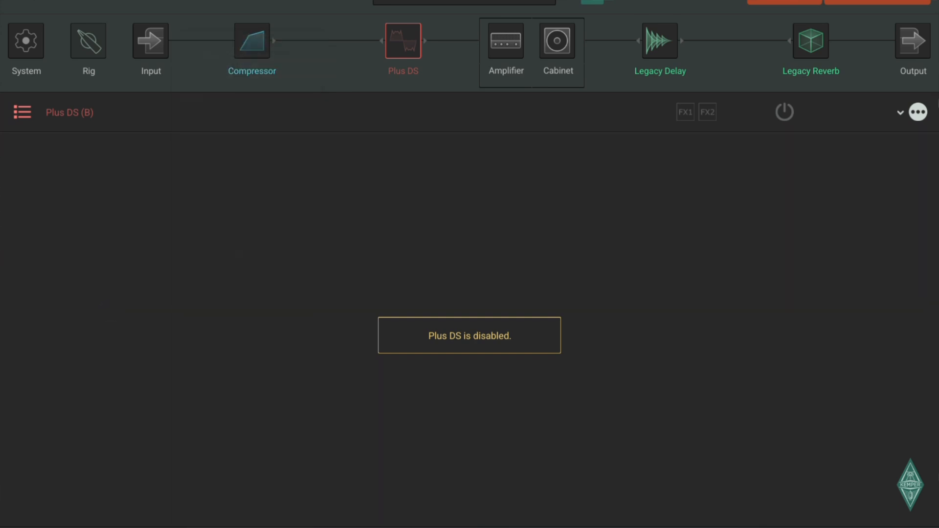
left_click(505, 42)
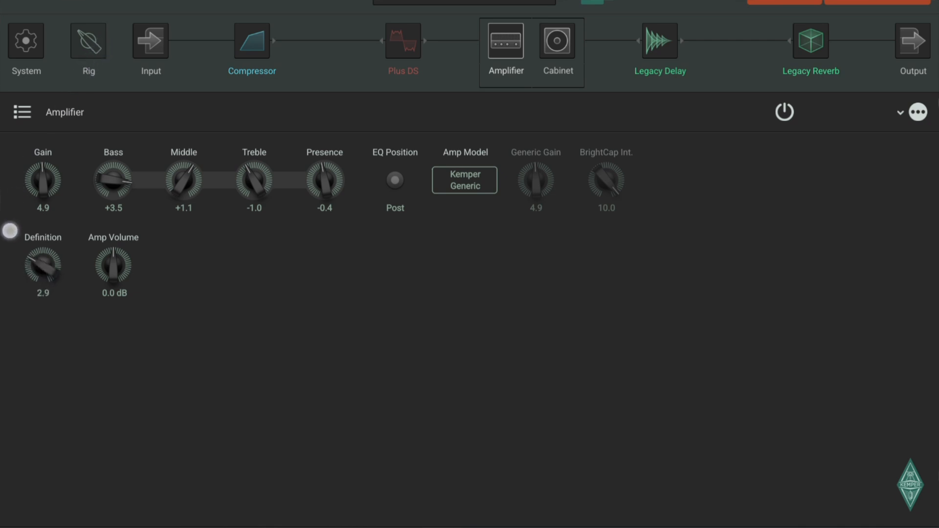
Step: Page through Cabinet, Legacy Delay and Legacy Reverb blocks, ending on Output
left_click(556, 41)
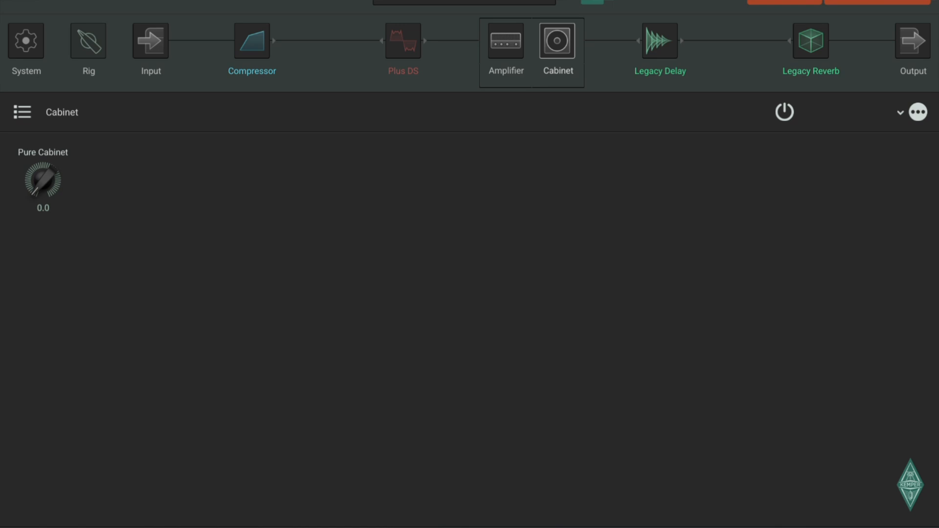
left_click(658, 41)
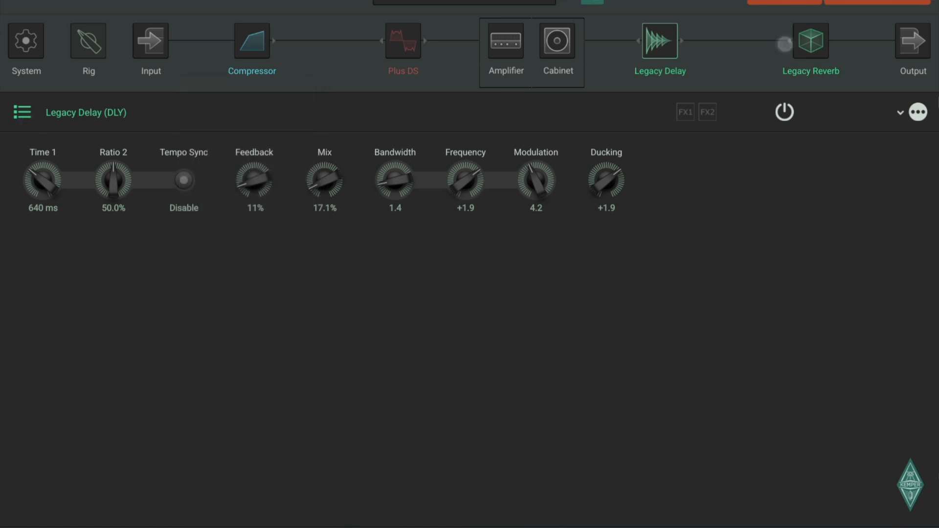
left_click(810, 41)
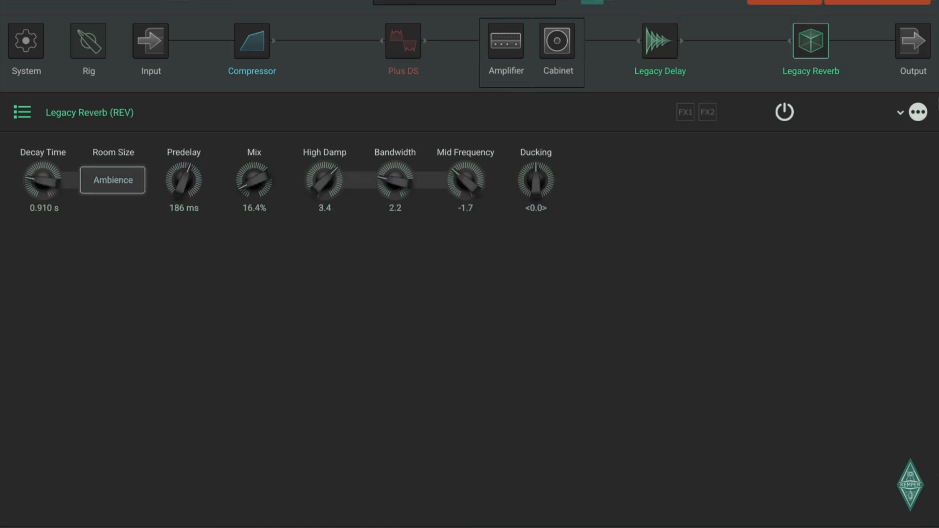
left_click(912, 48)
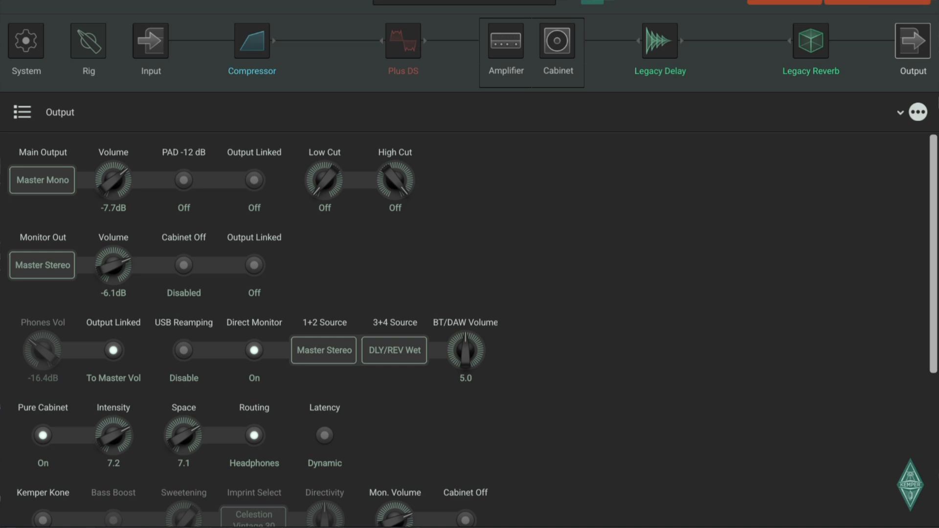
scroll("down", 3)
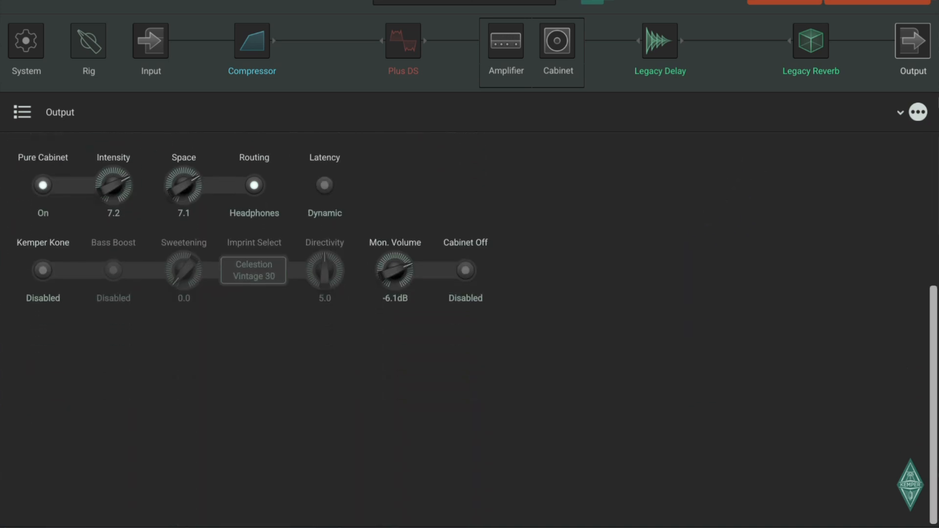
scroll("up", 3)
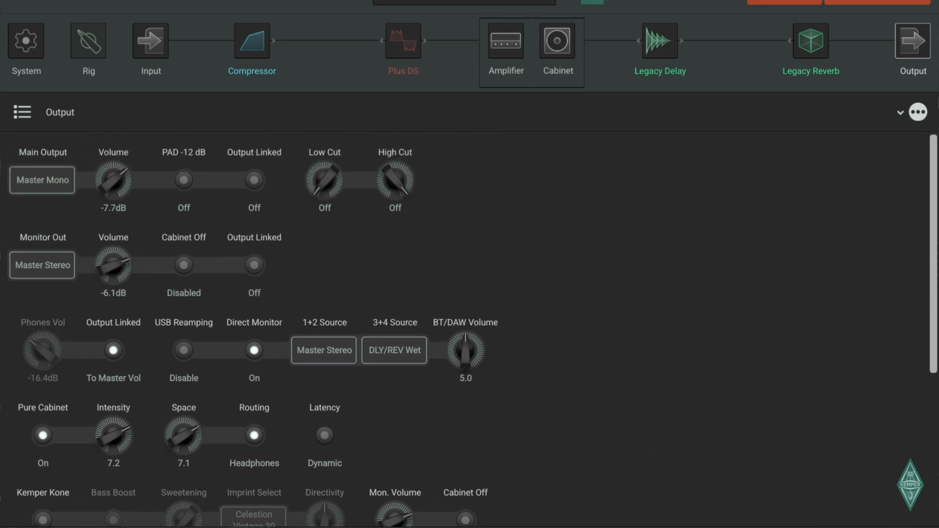